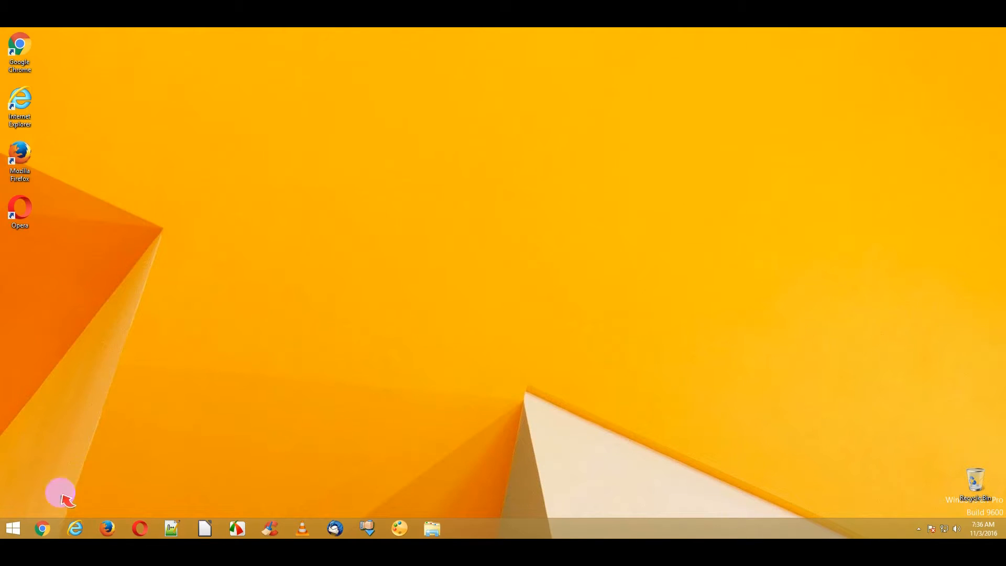
Search the Start screen for 'advanced' and open Change advanced startup options.
click(11, 528)
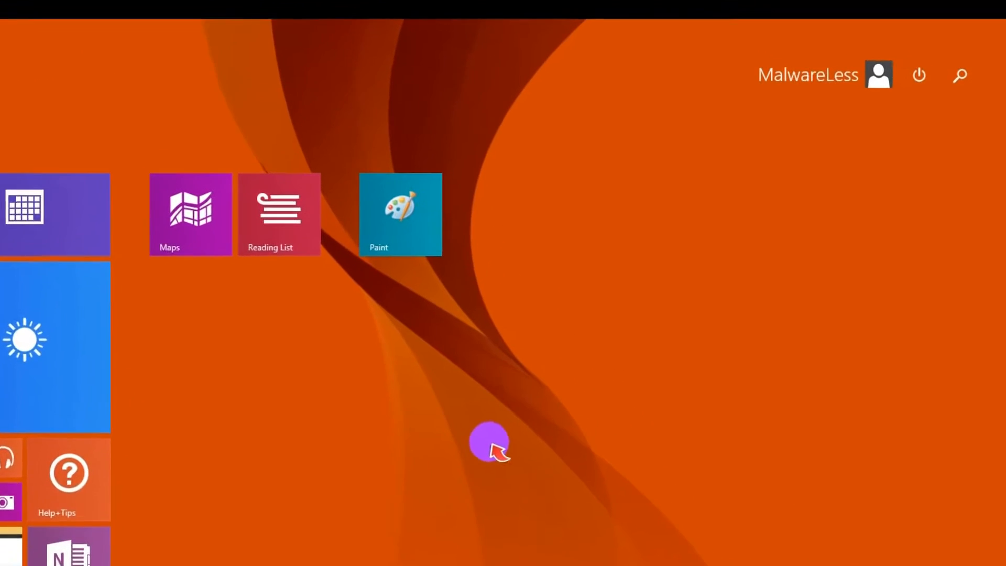
text(advanced)
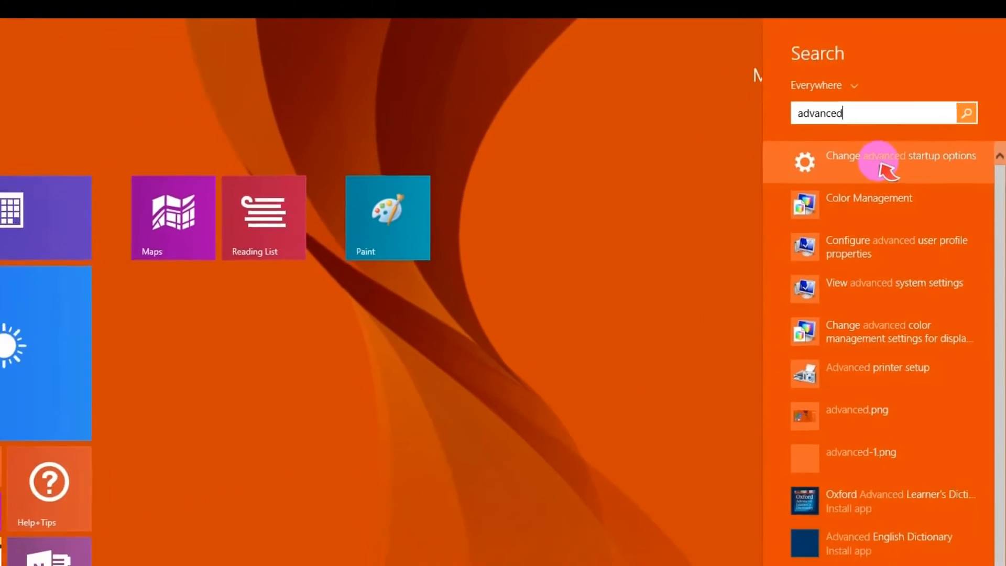
click(900, 155)
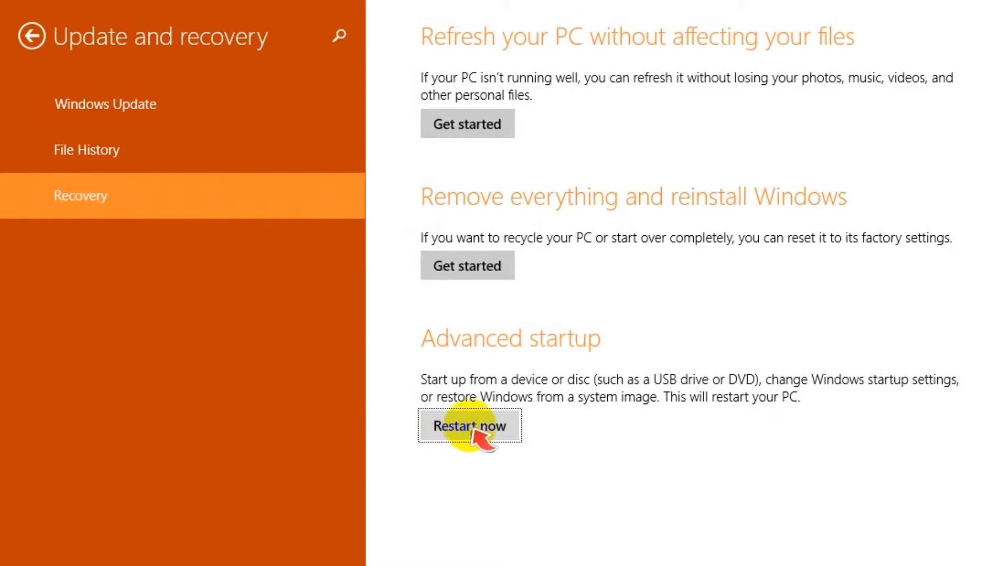
Choose Restart now under Advanced startup in Recovery settings.
click(469, 426)
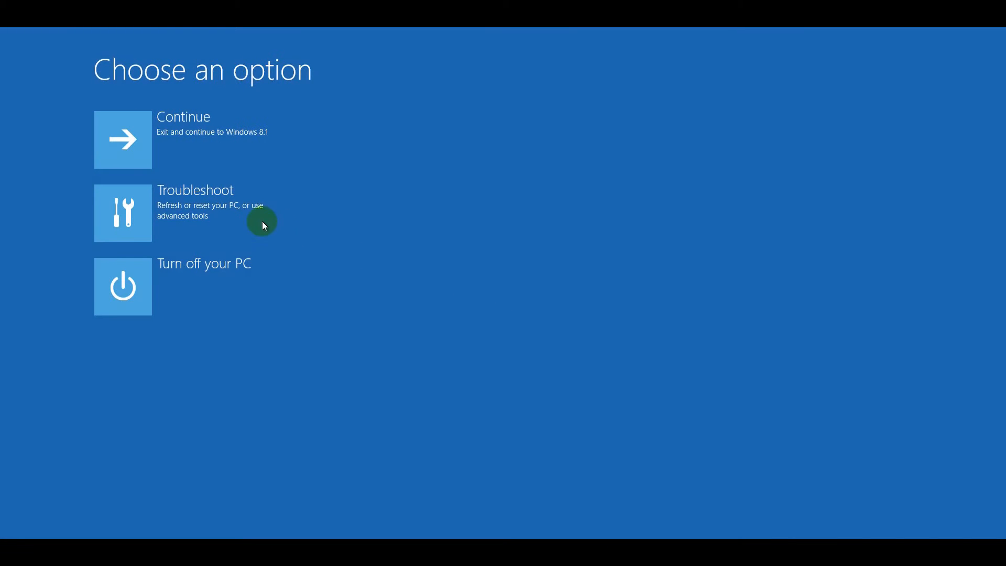
Go through Troubleshoot, Advanced options and Startup Settings, then restart.
click(195, 228)
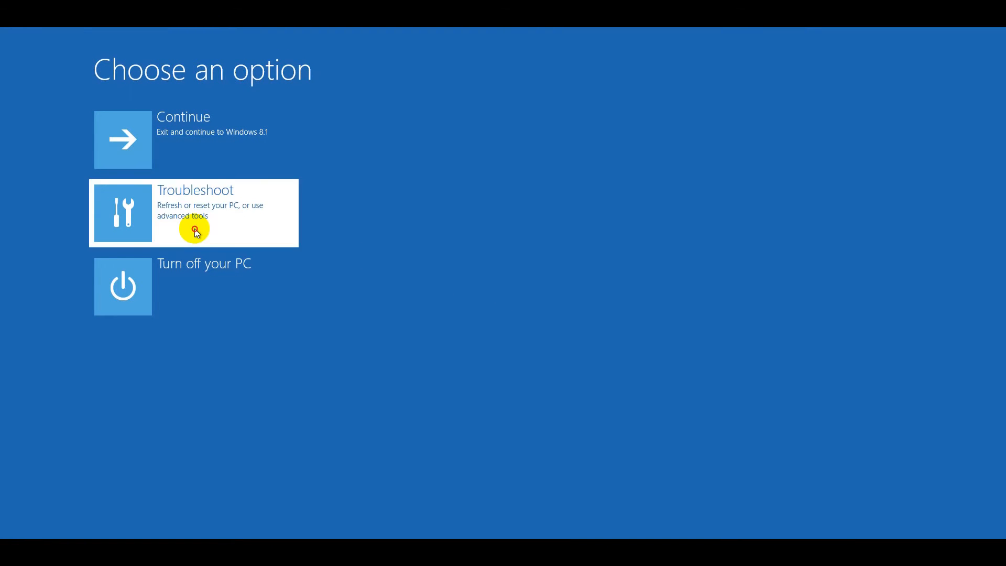
click(192, 213)
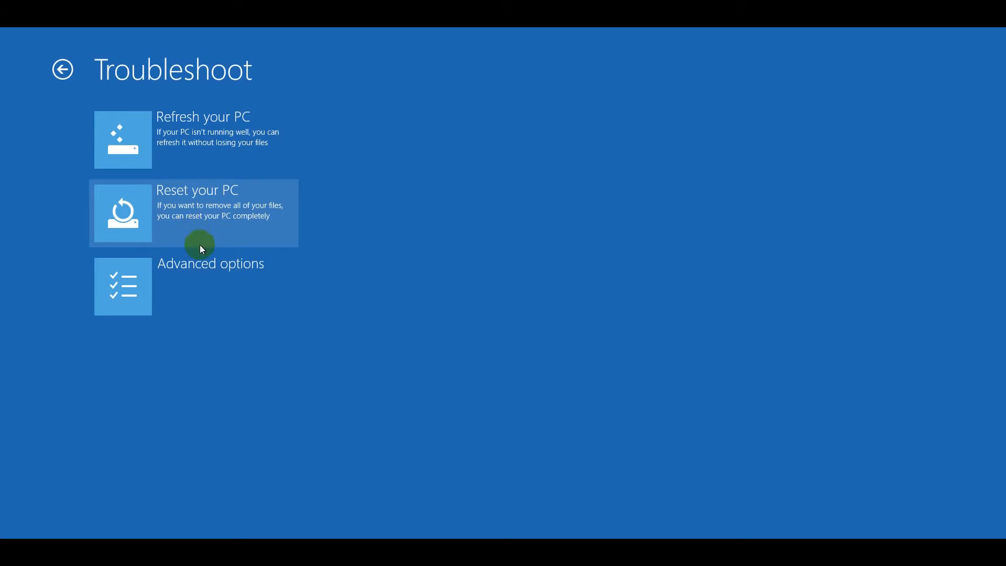
mouse_move(188, 287)
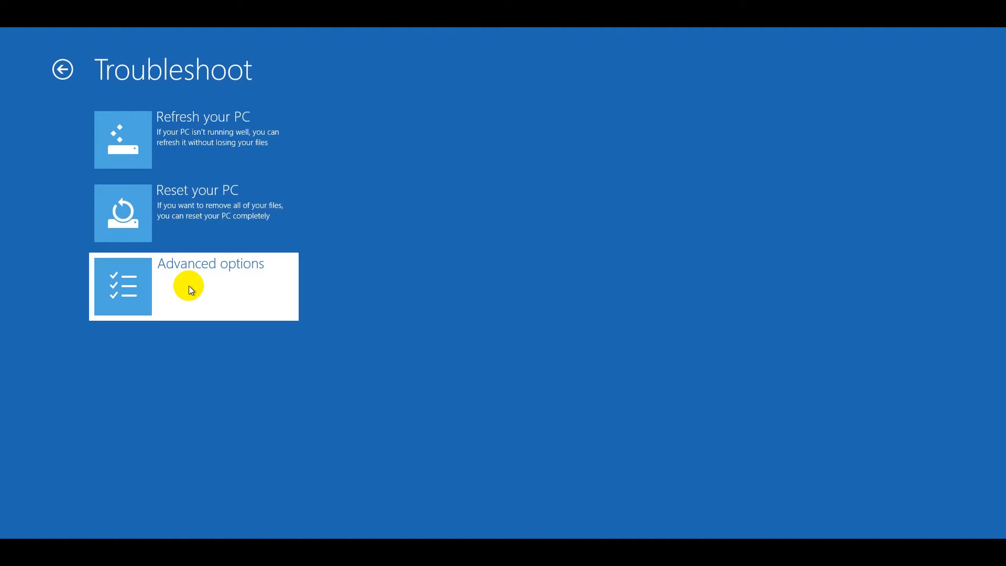
click(193, 286)
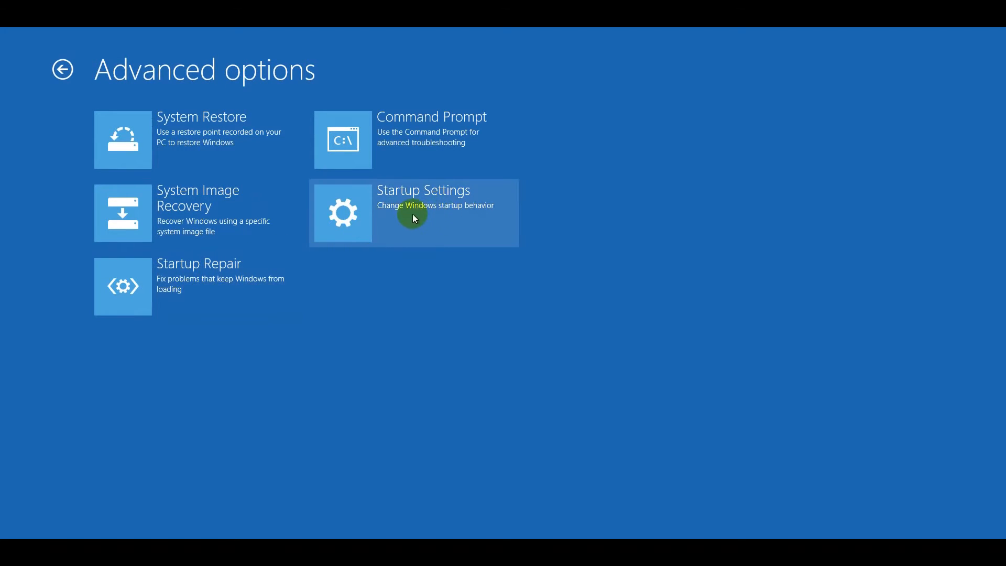
click(413, 212)
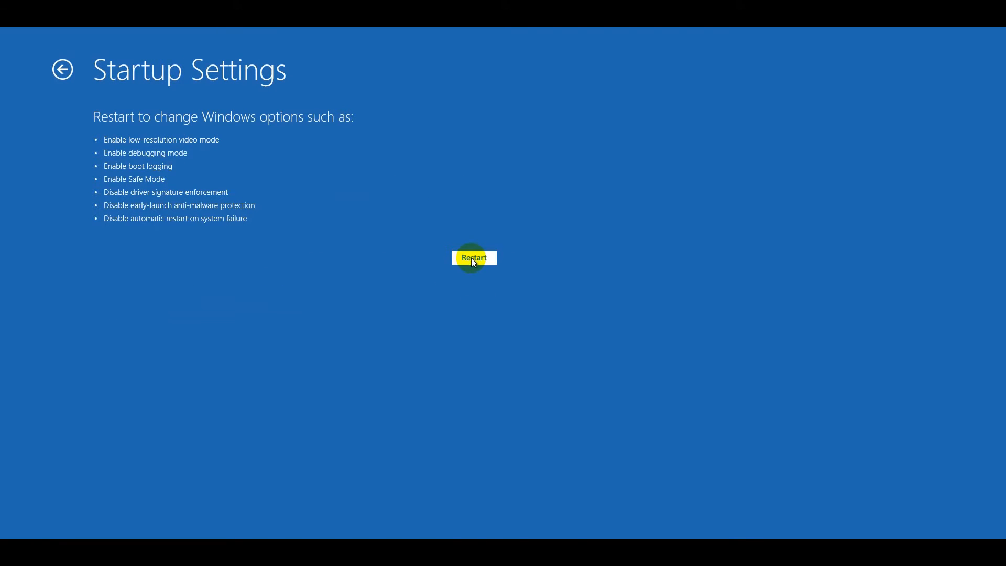
click(474, 258)
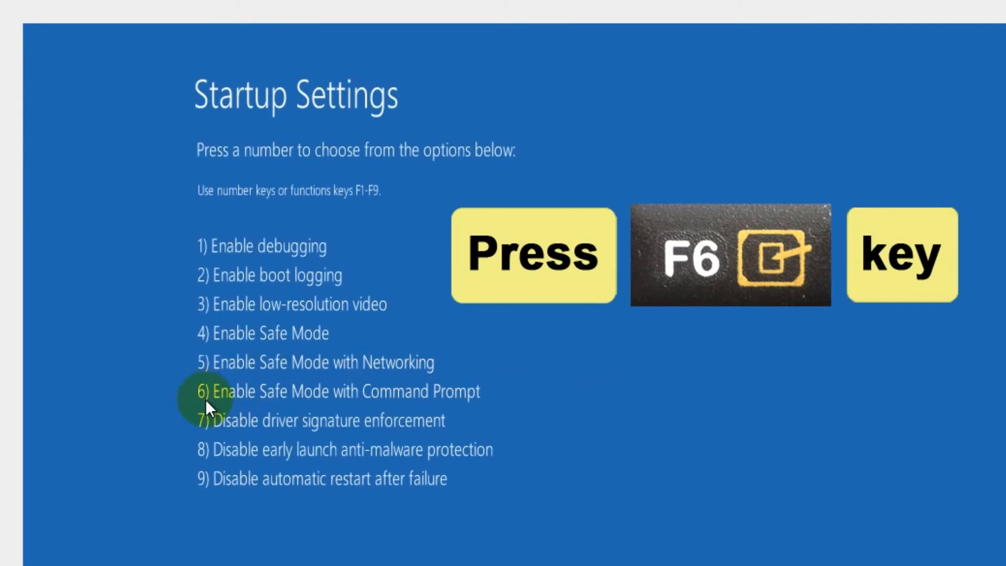
Boot into Safe Mode with Command Prompt (F6) and sign in with the password.
key(f6)
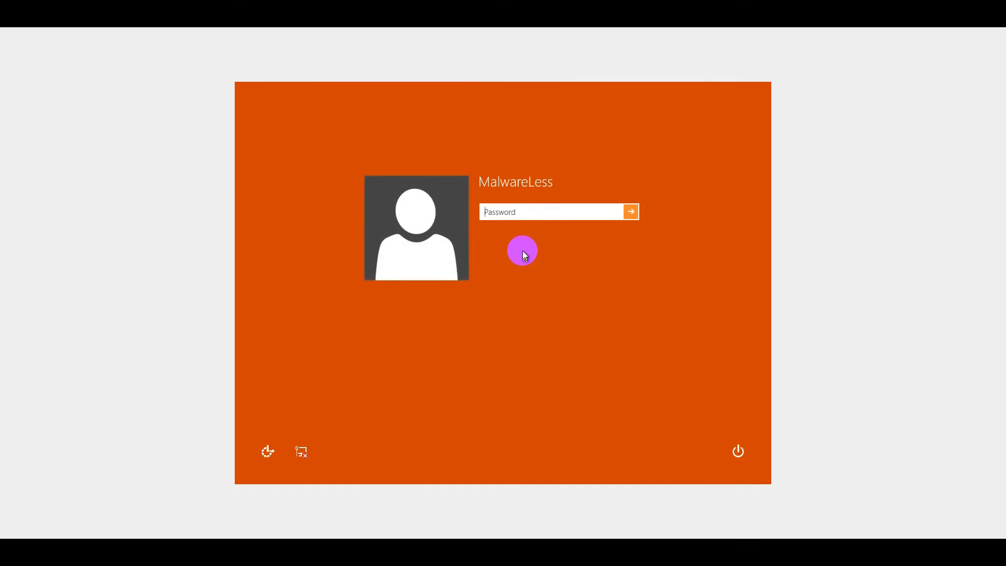
text(••)
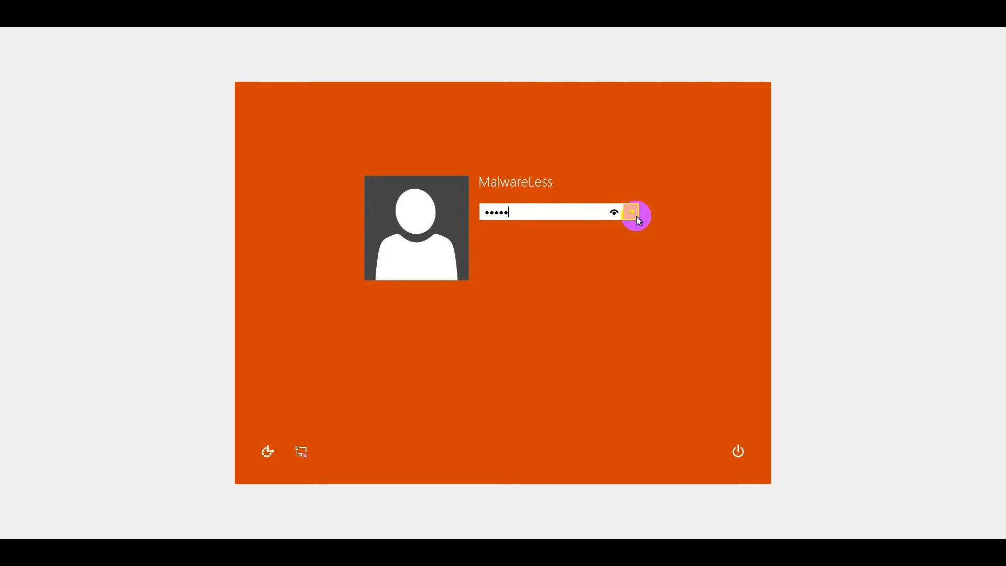
click(631, 212)
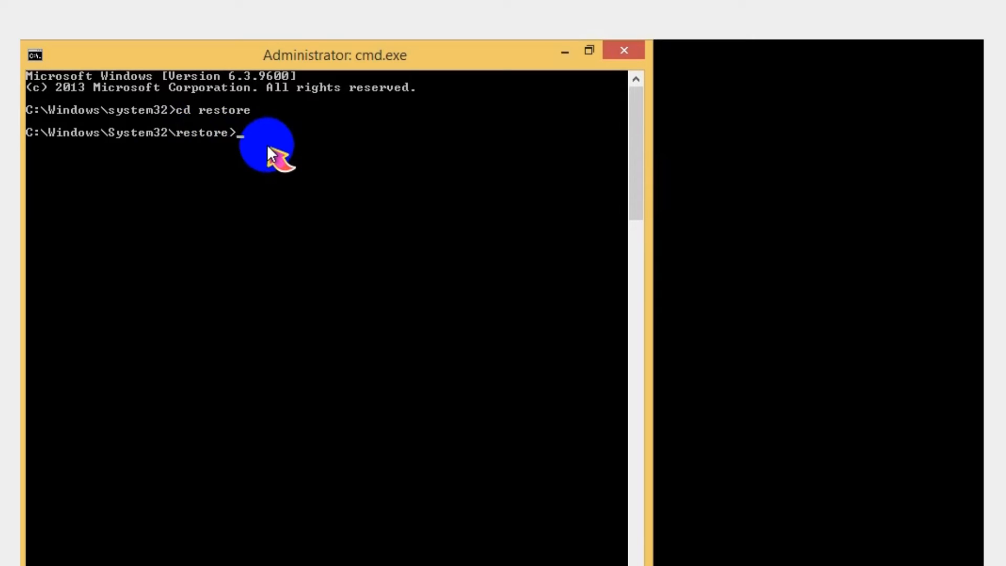
Run rstrui.exe from the Command Prompt to start System Restore.
text(rstr)
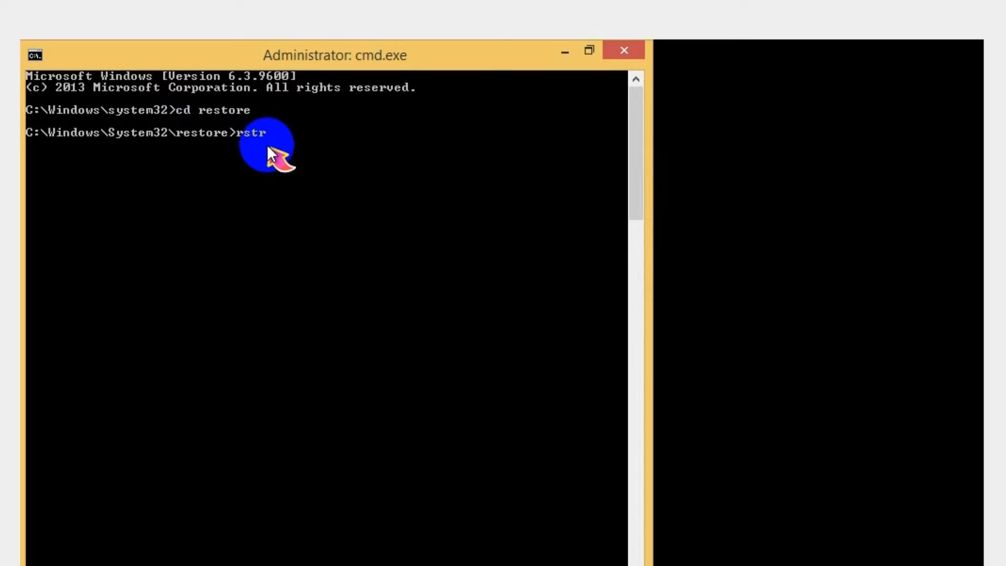
text(ui.exe)
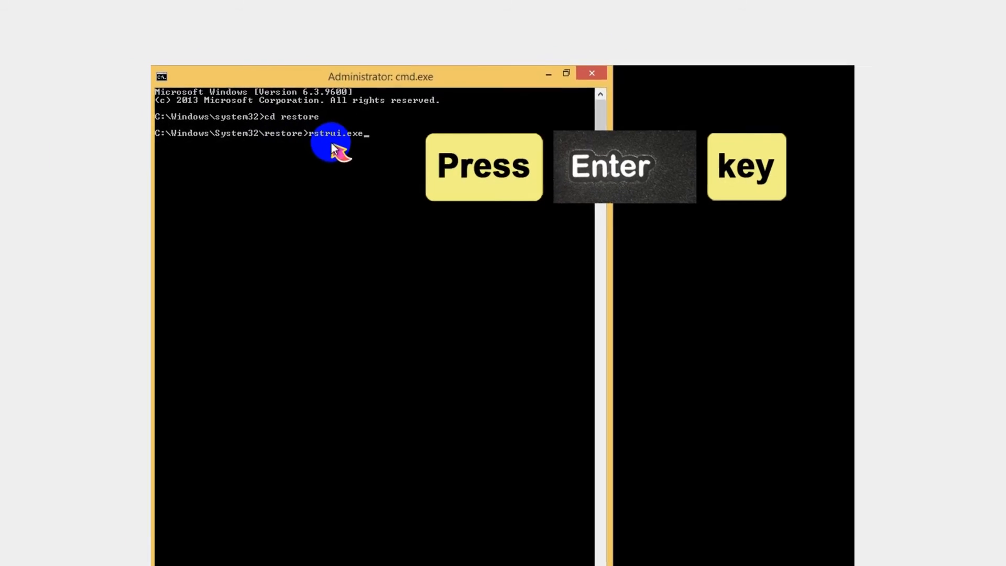
key(enter)
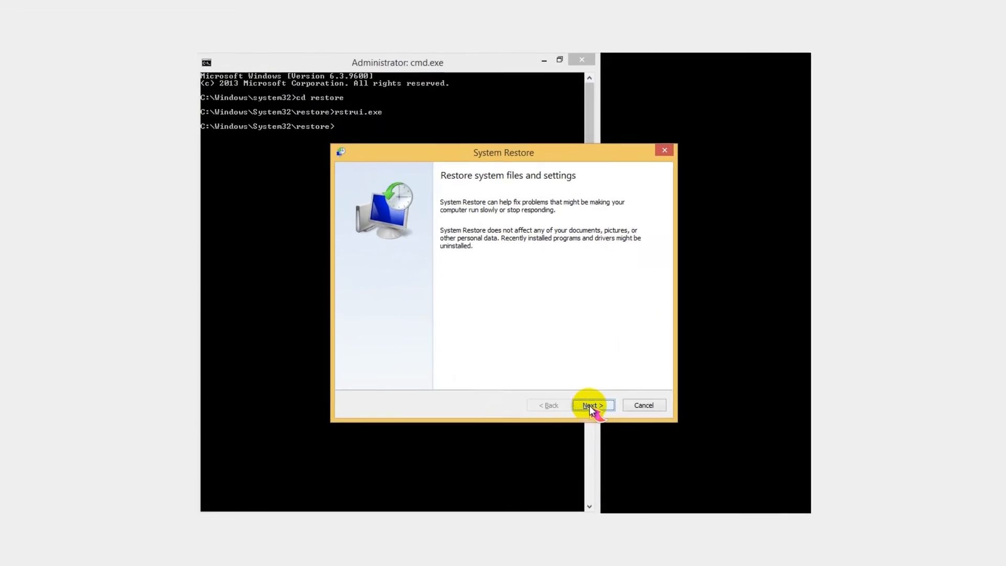
Select the 11/2/2016 restore point, then finish and confirm the restore.
click(591, 405)
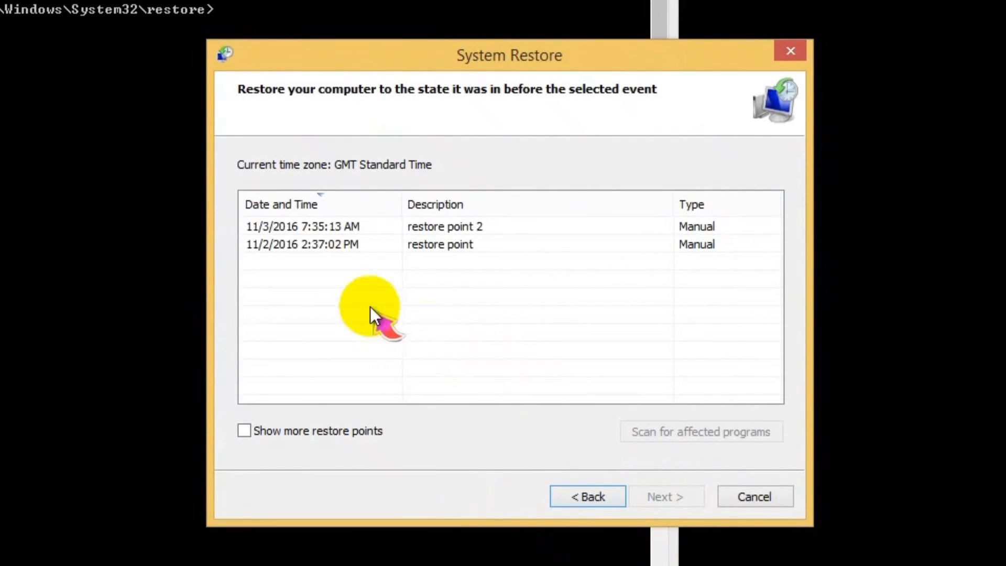
click(314, 244)
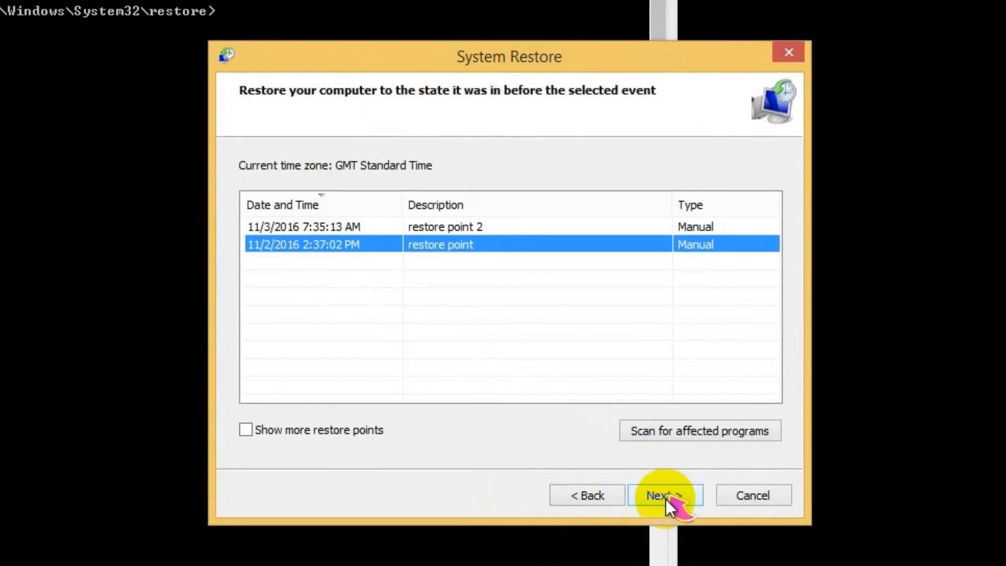
click(665, 494)
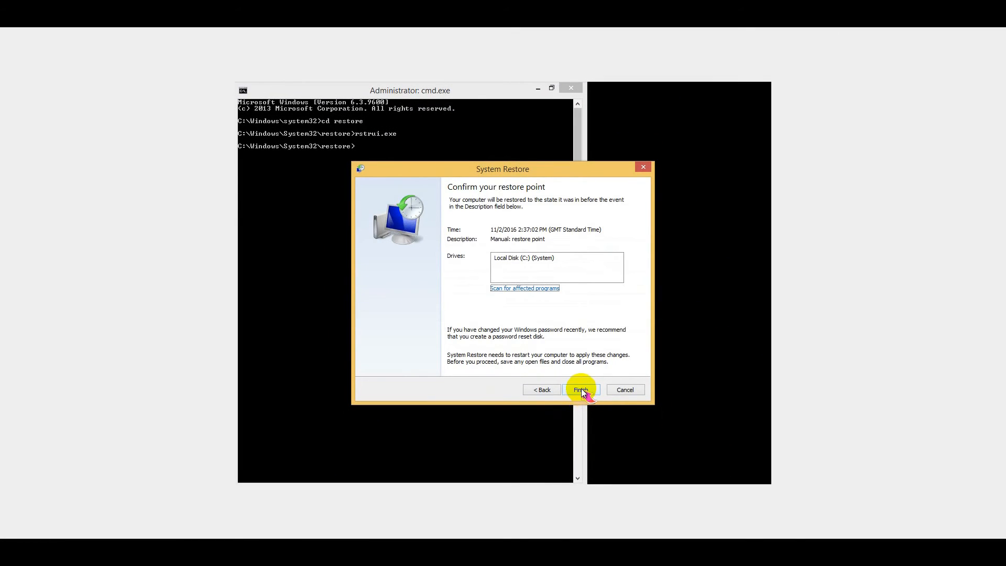
click(580, 389)
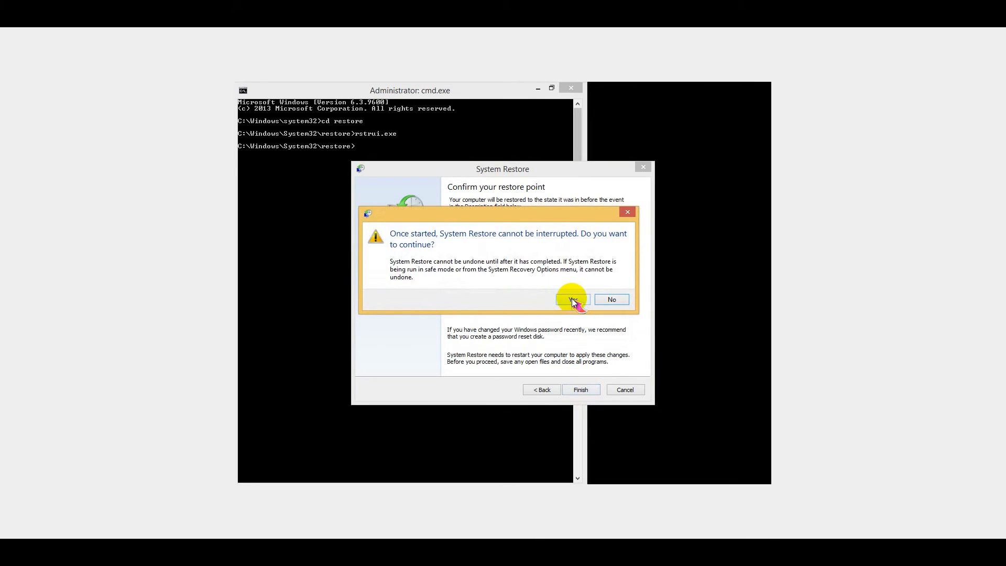
click(571, 299)
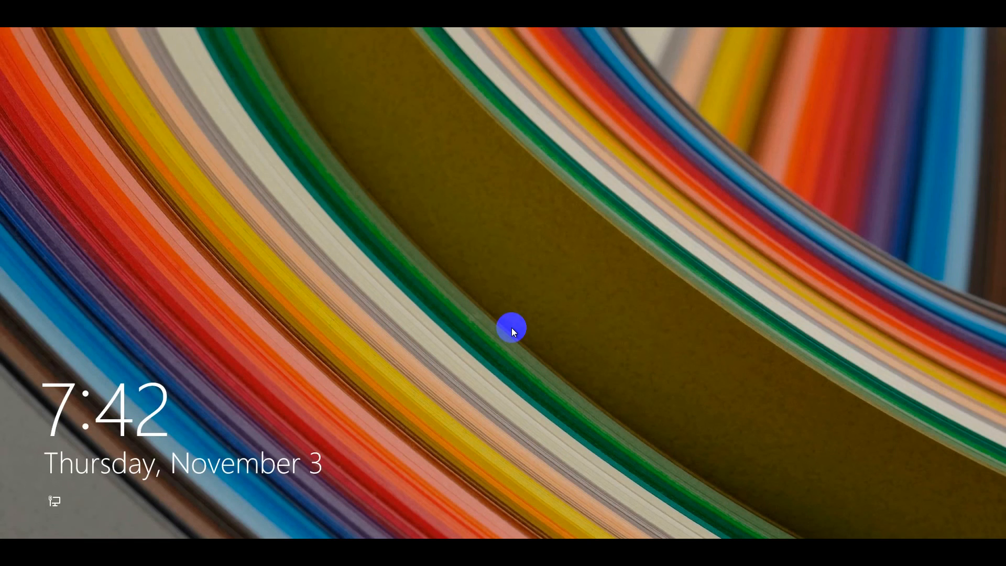
Dismiss the lock screen and sign in with the password to reach the desktop.
click(509, 327)
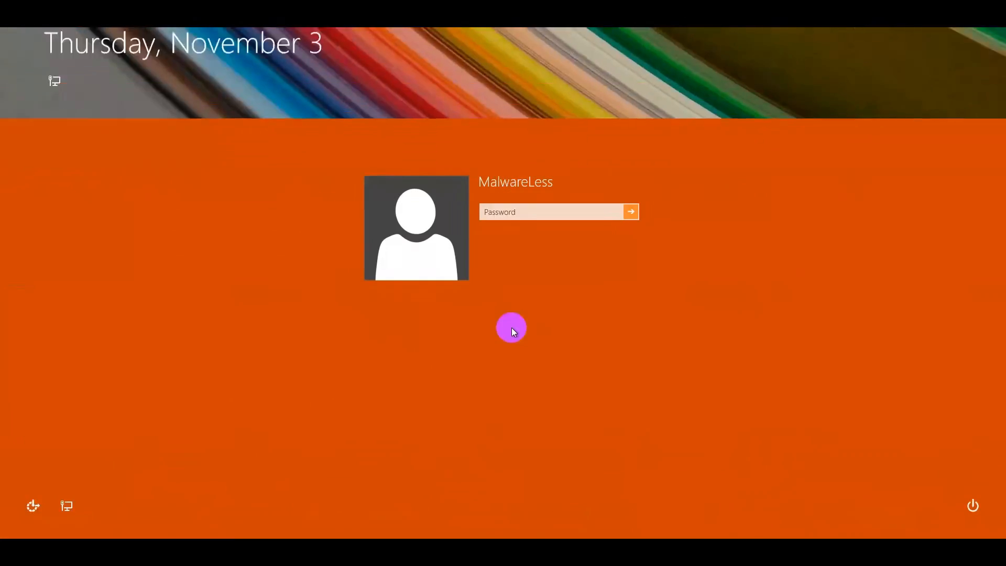
click(548, 212)
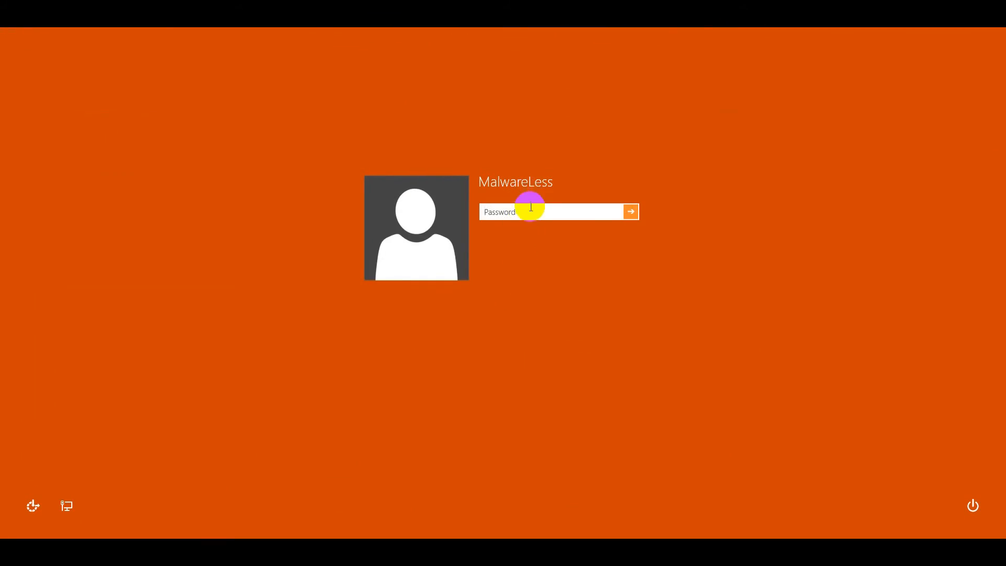
text(••)
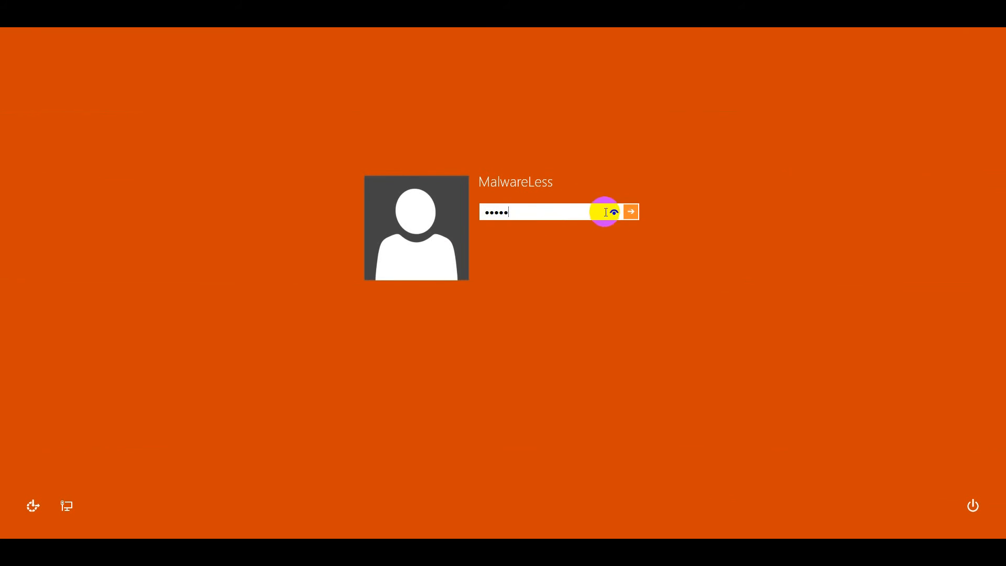
click(630, 212)
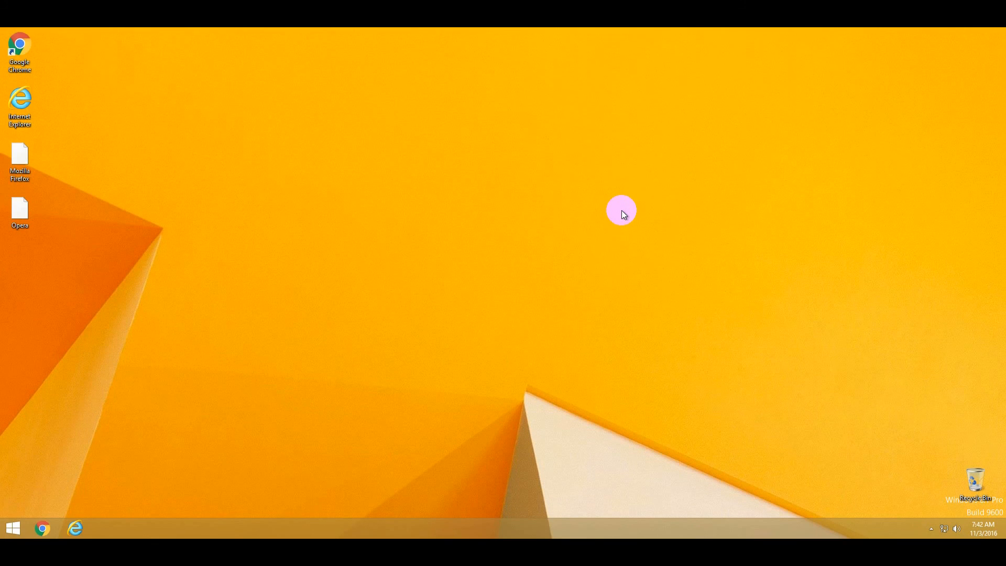